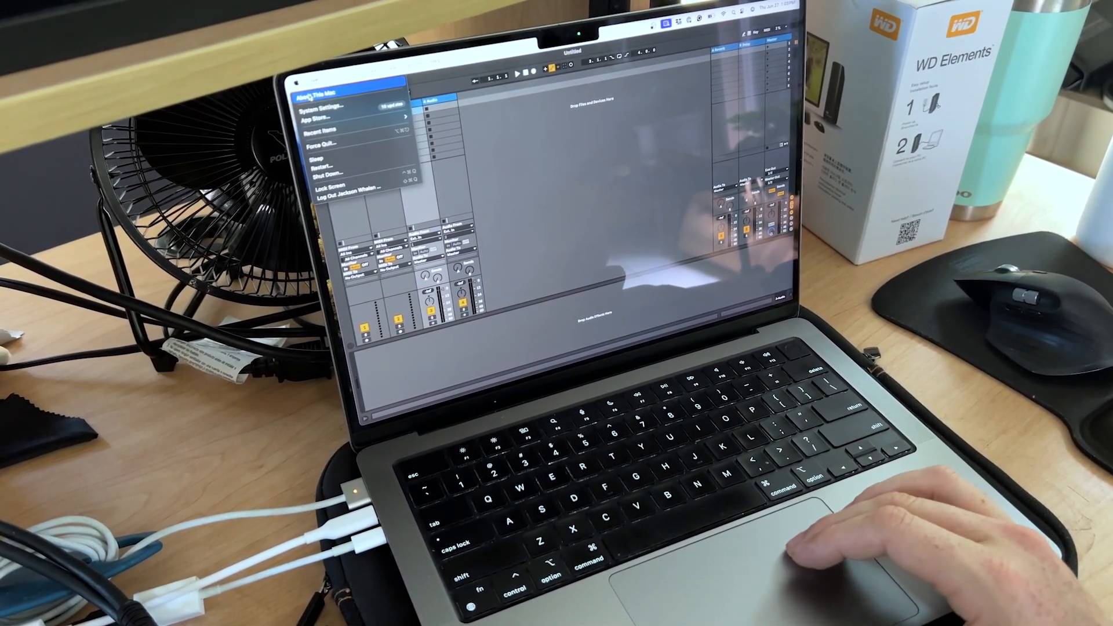
Bring up the Apple menu from the macOS menu bar
left_click(321, 93)
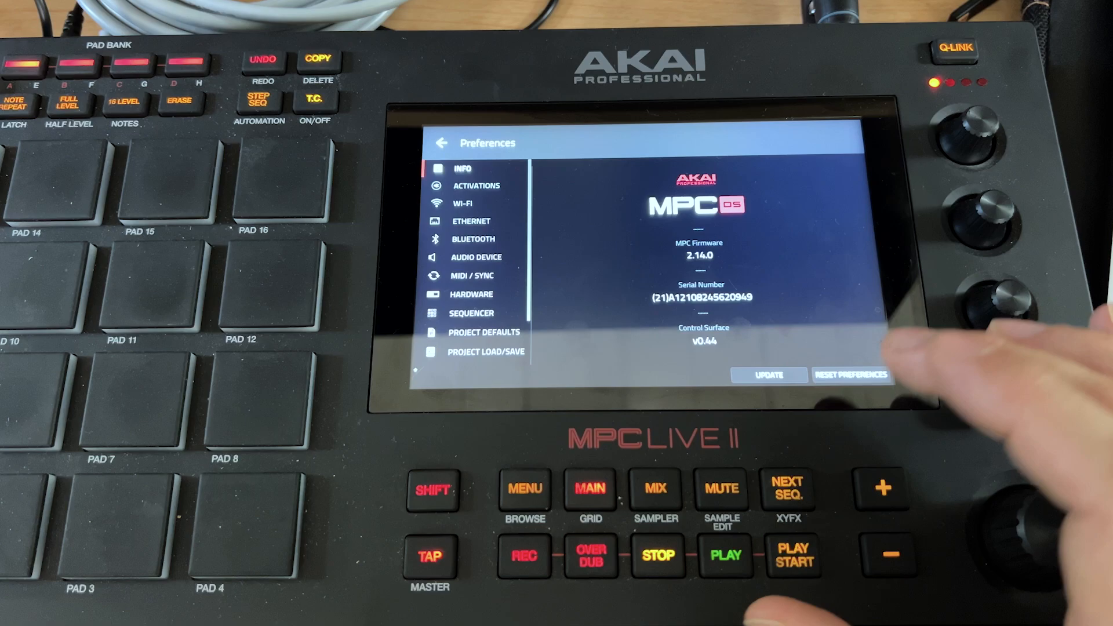
Switch MPC Preferences from the firmware info page to the Wi-Fi page
left_click(463, 203)
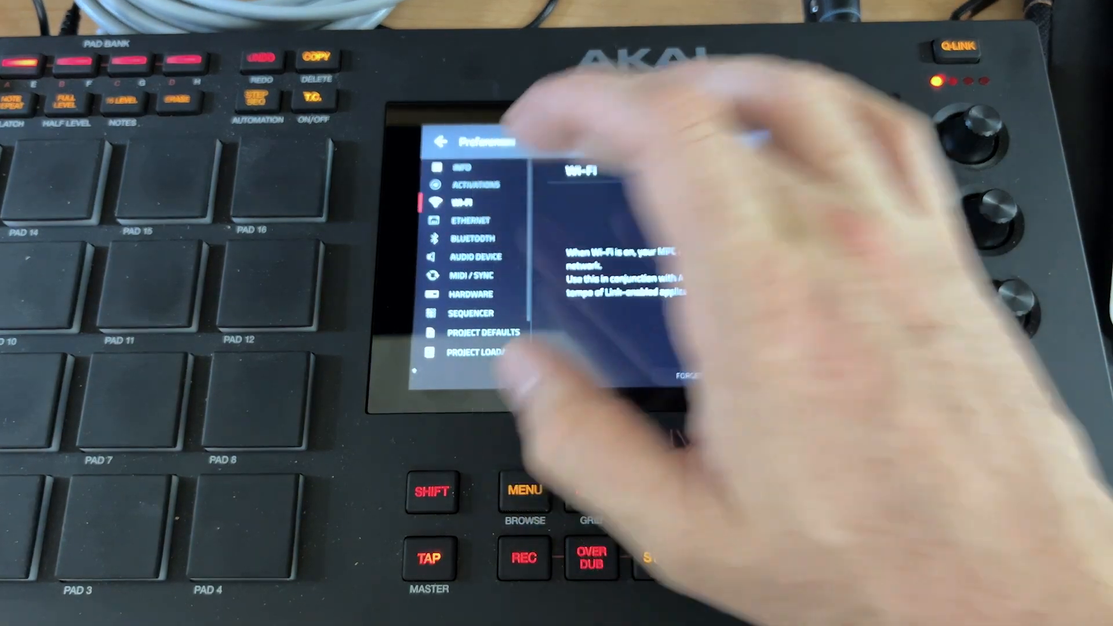